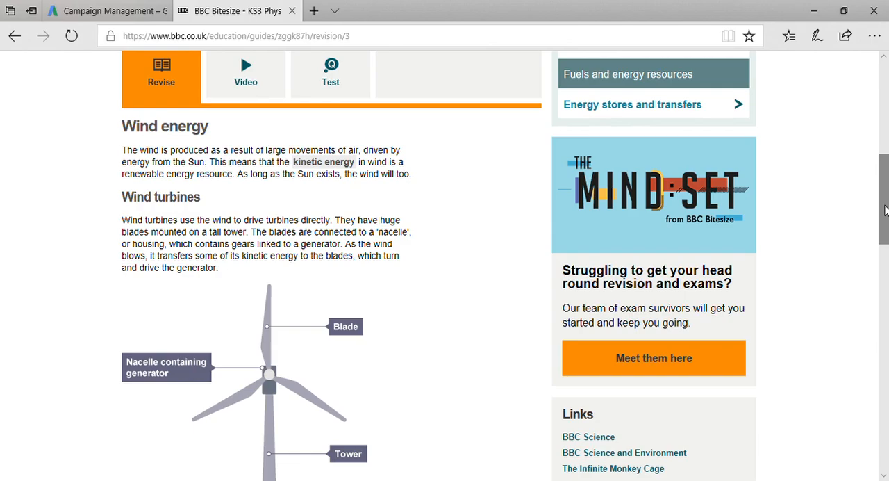
pyautogui.scroll(-3)
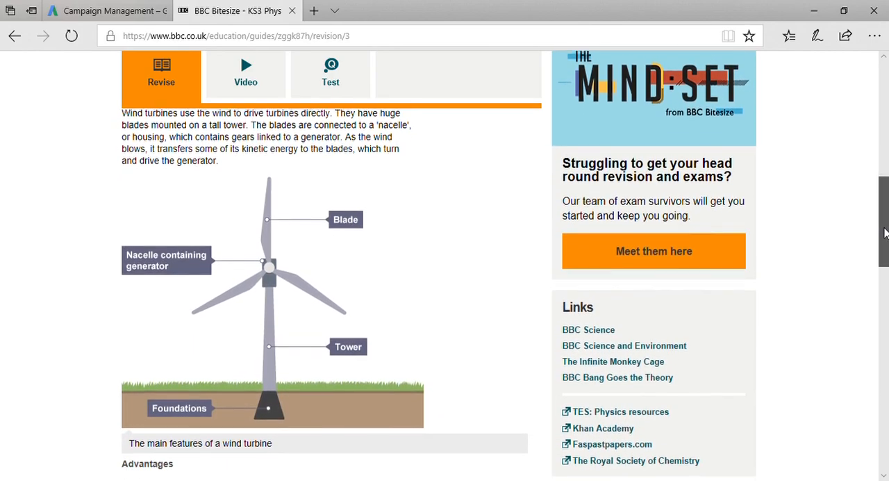
pyautogui.scroll(-3)
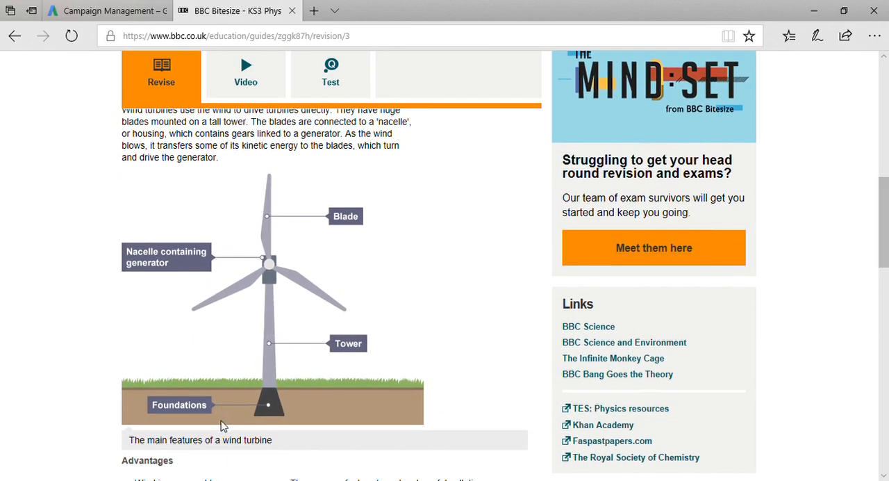
pyautogui.moveTo(245, 271)
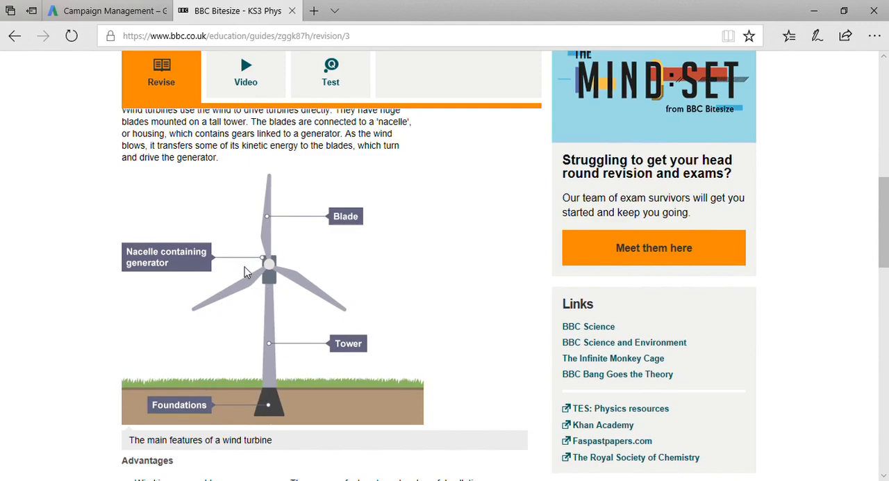
pyautogui.moveTo(258, 292)
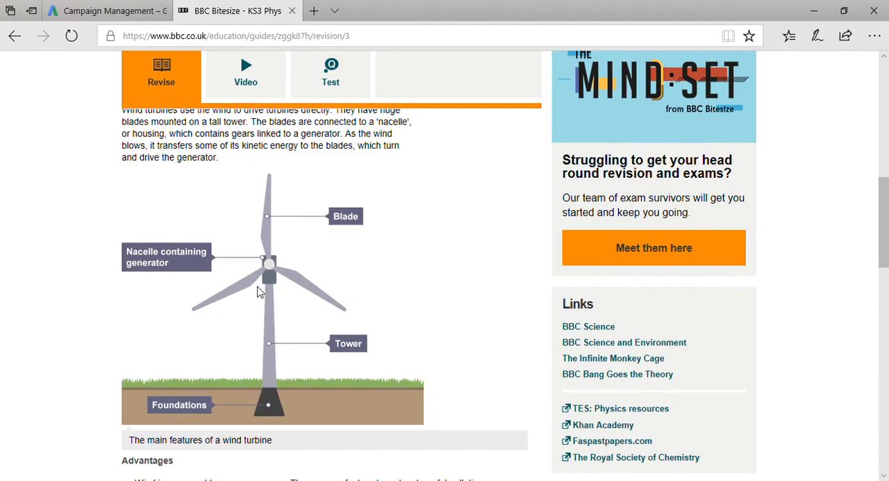
pyautogui.moveTo(253, 283)
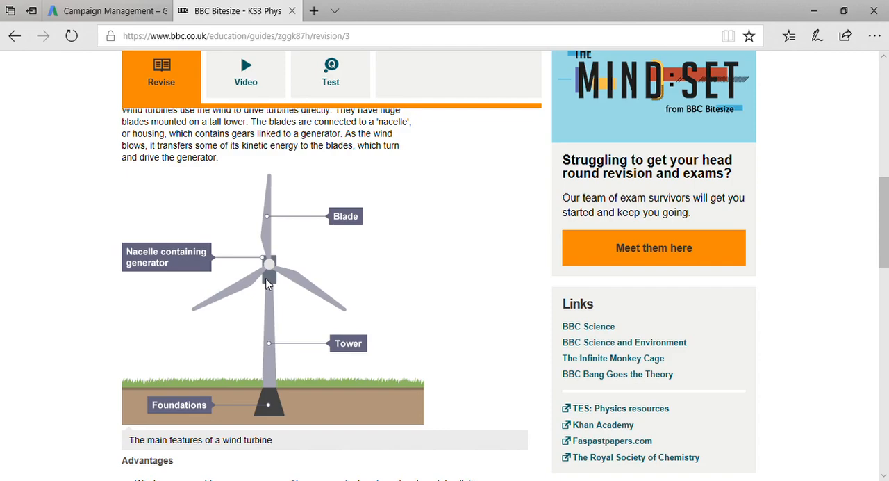
pyautogui.moveTo(223, 317)
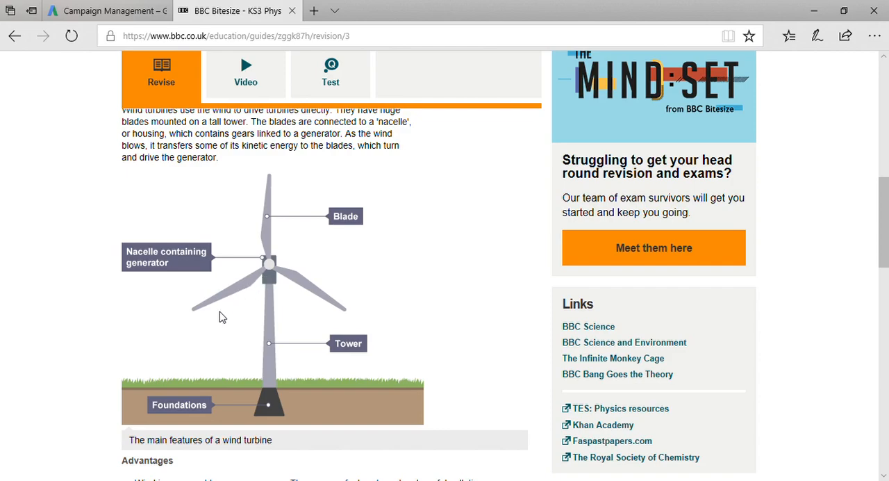
pyautogui.moveTo(221, 269)
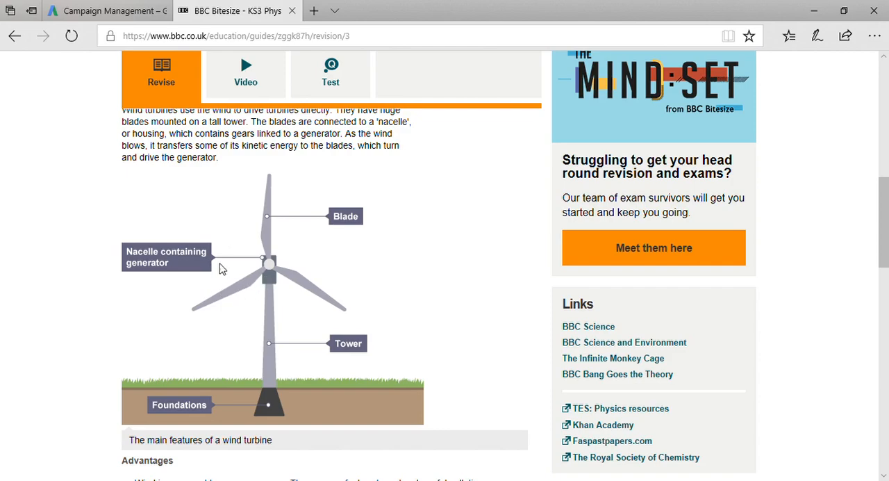
pyautogui.moveTo(336, 273)
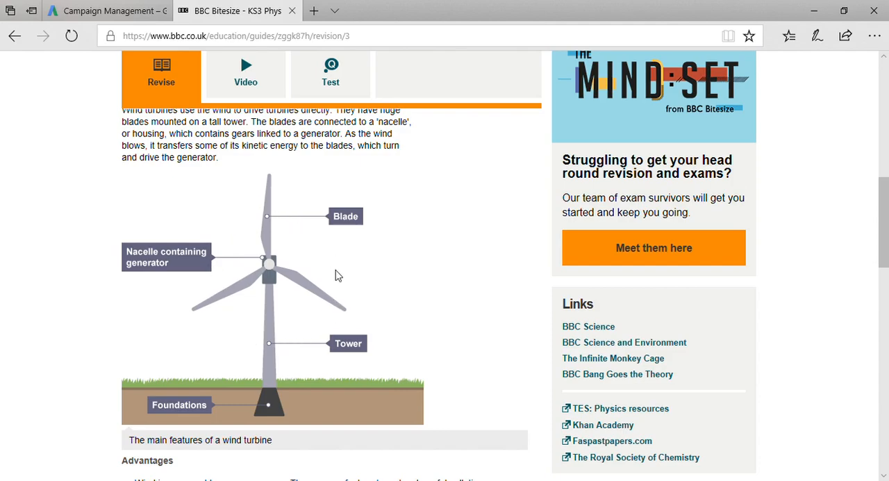
pyautogui.moveTo(306, 225)
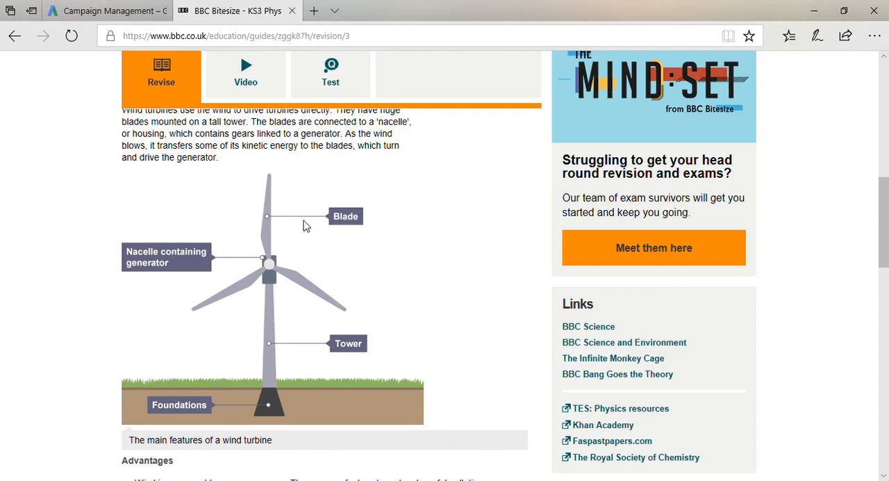
pyautogui.moveTo(253, 238)
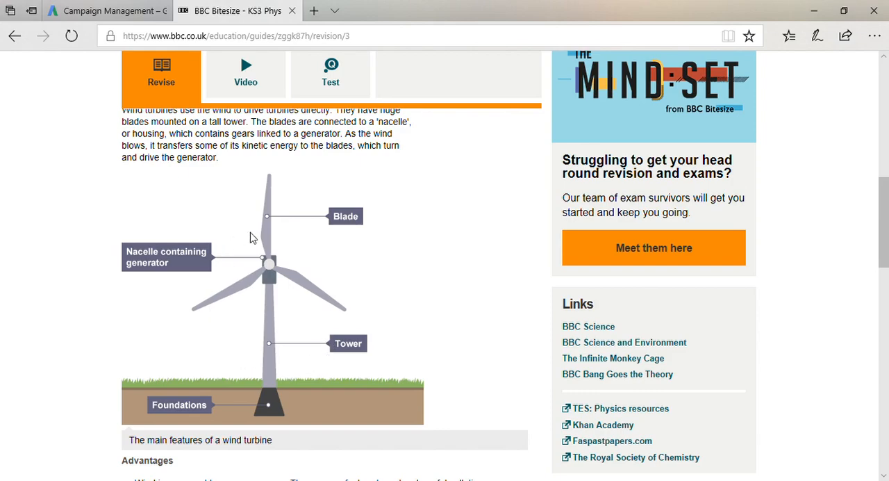
pyautogui.moveTo(222, 195)
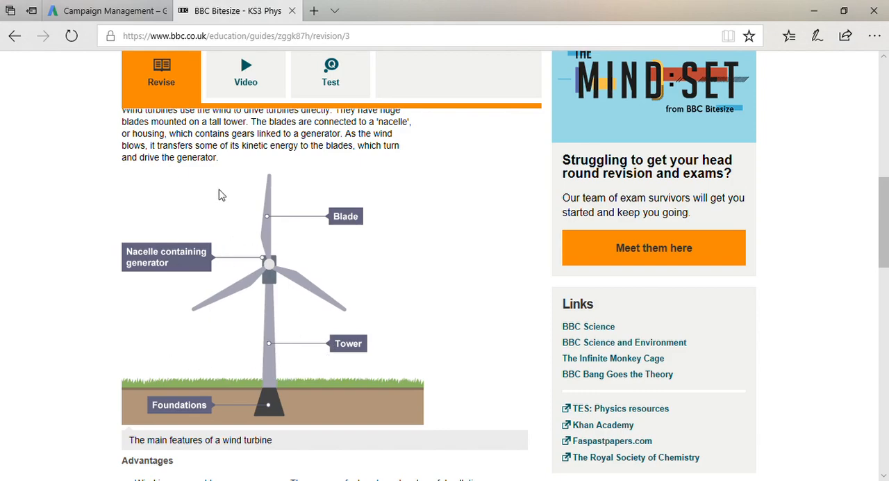
pyautogui.moveTo(214, 289)
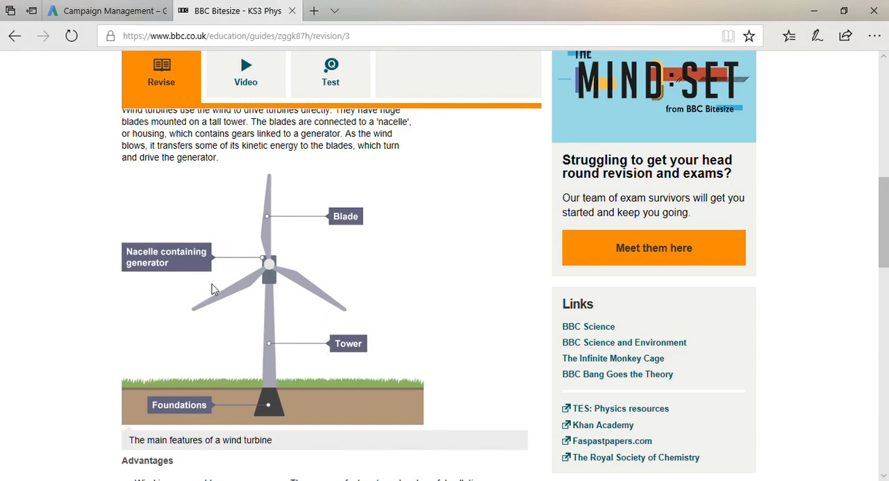
pyautogui.moveTo(239, 331)
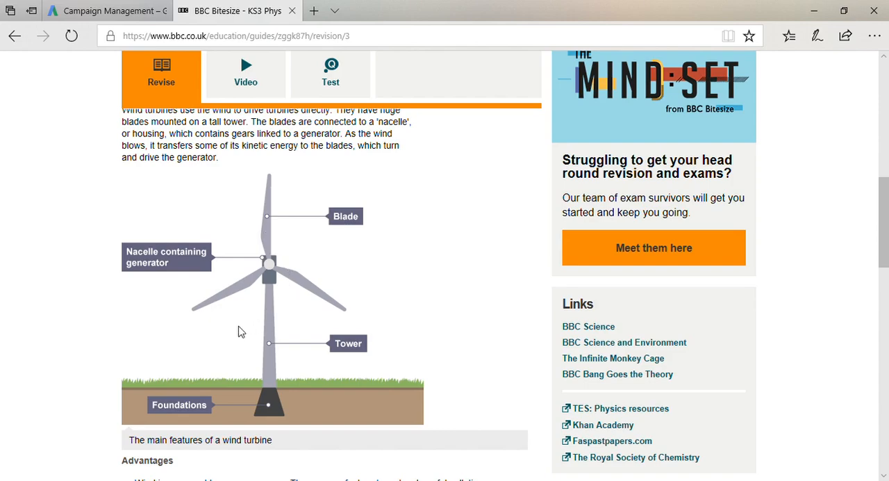
pyautogui.moveTo(280, 285)
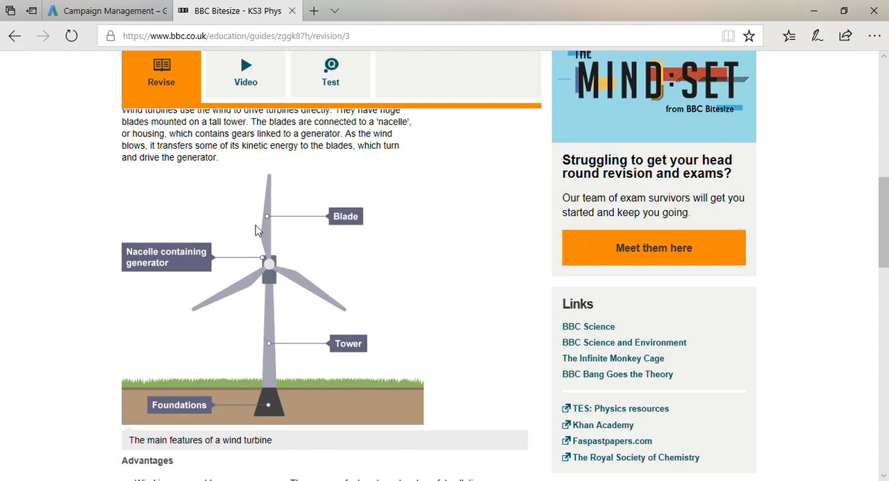
pyautogui.moveTo(290, 287)
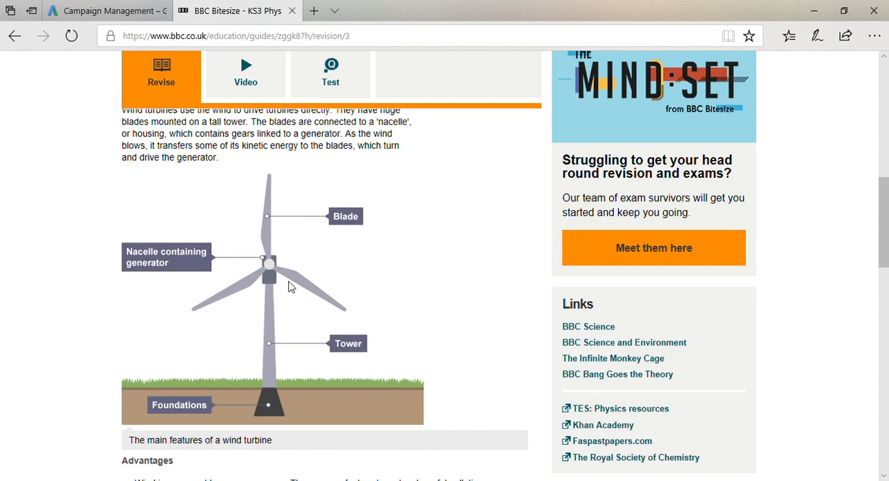
pyautogui.moveTo(297, 292)
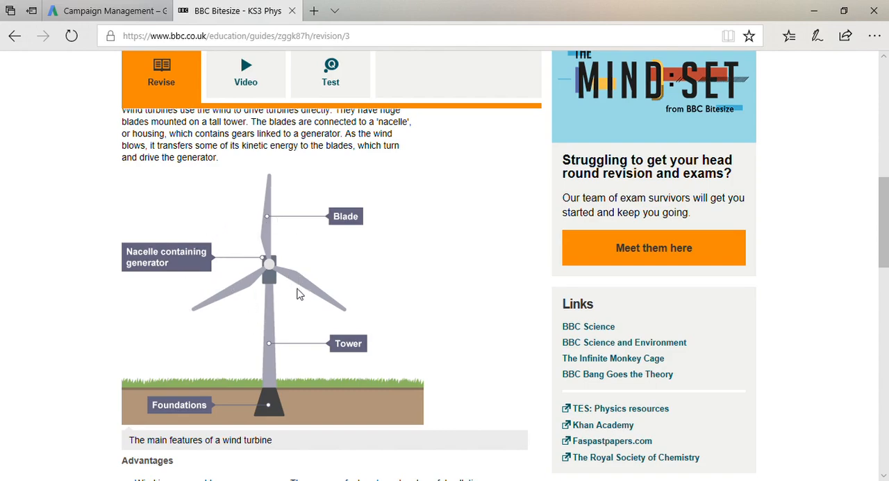